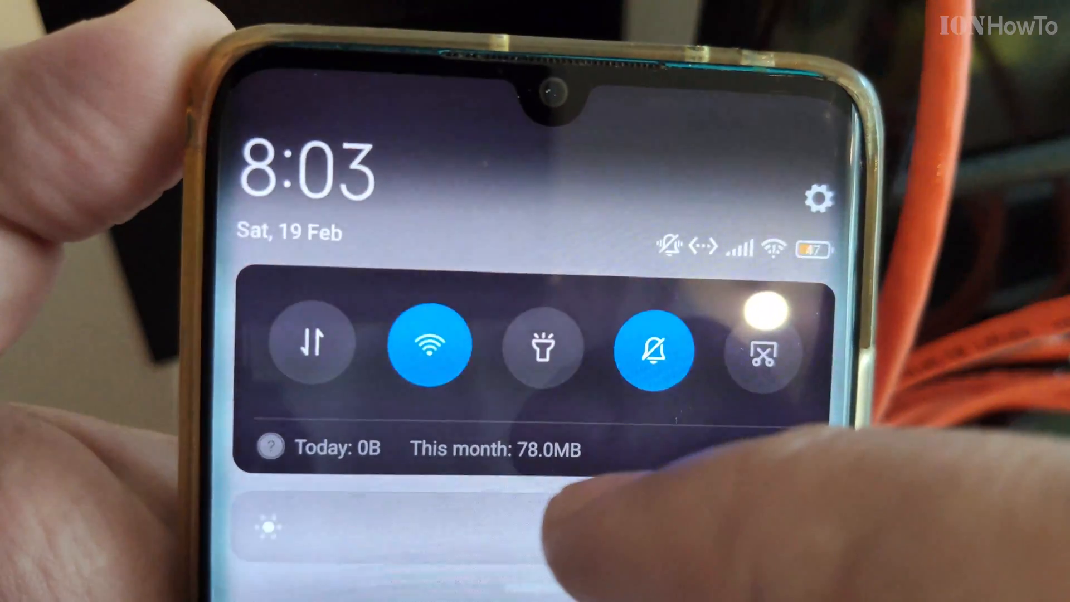
# Step: Disable the Wi-Fi tile in quick settings and browse the remaining toggle pages
pyautogui.click(432, 345)
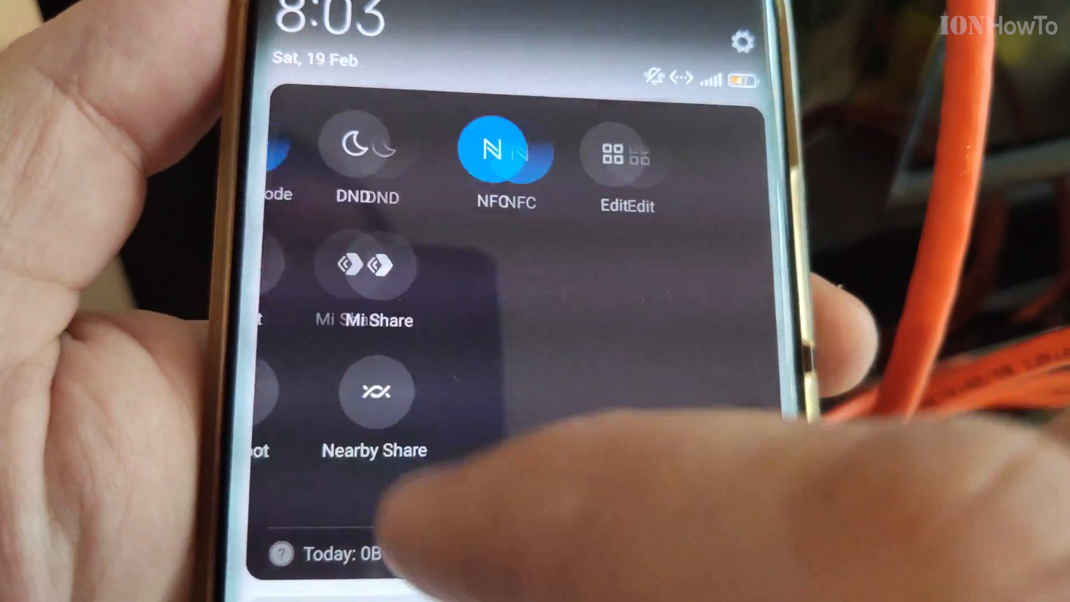
pyautogui.scroll(-3)
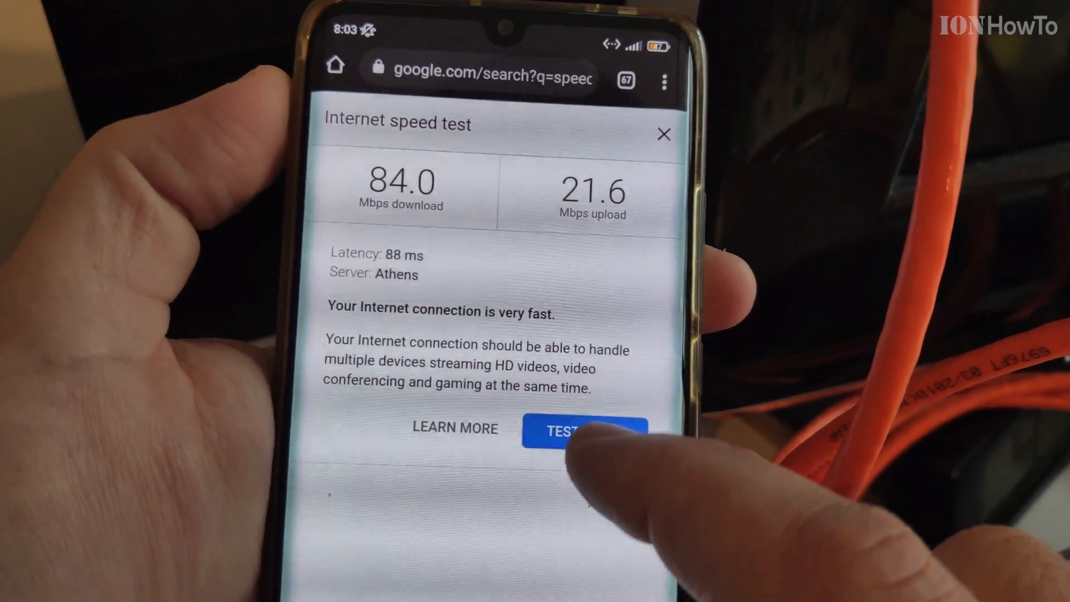
# Step: Rerun the Google speed test, reporting 71.5 Mbps download and 24.3 Mbps upload
pyautogui.click(562, 430)
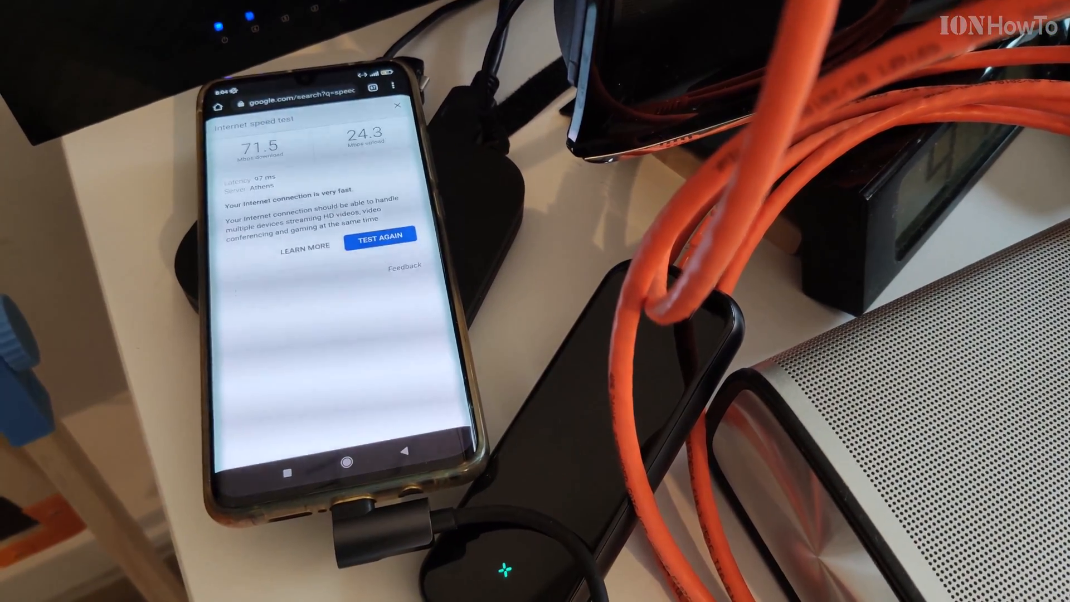
# Step: Rerun the speed test three times until one fails with a network problem message
pyautogui.click(380, 235)
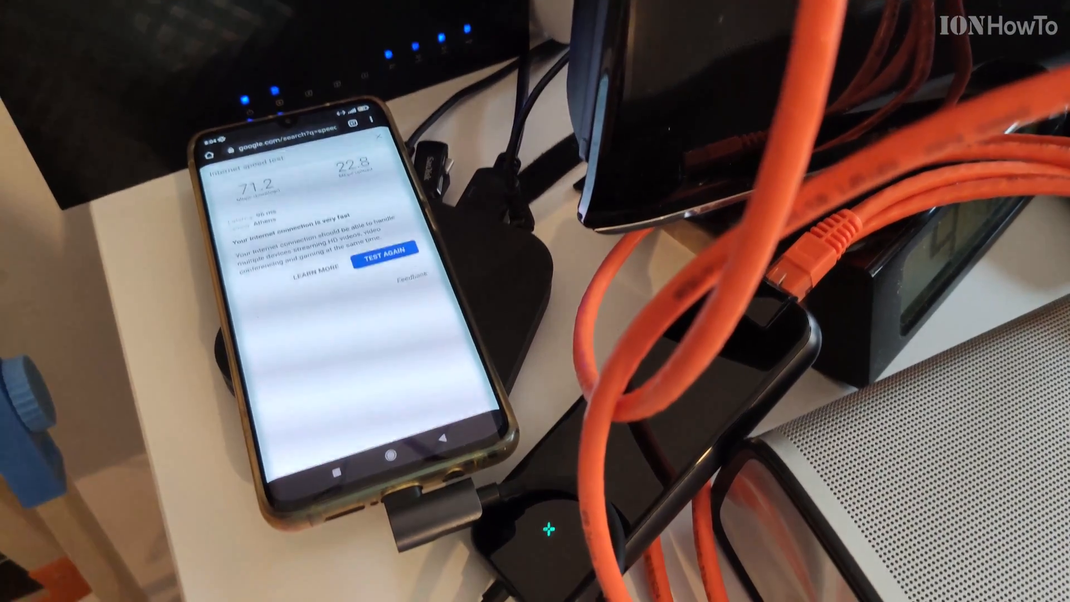
pyautogui.click(355, 245)
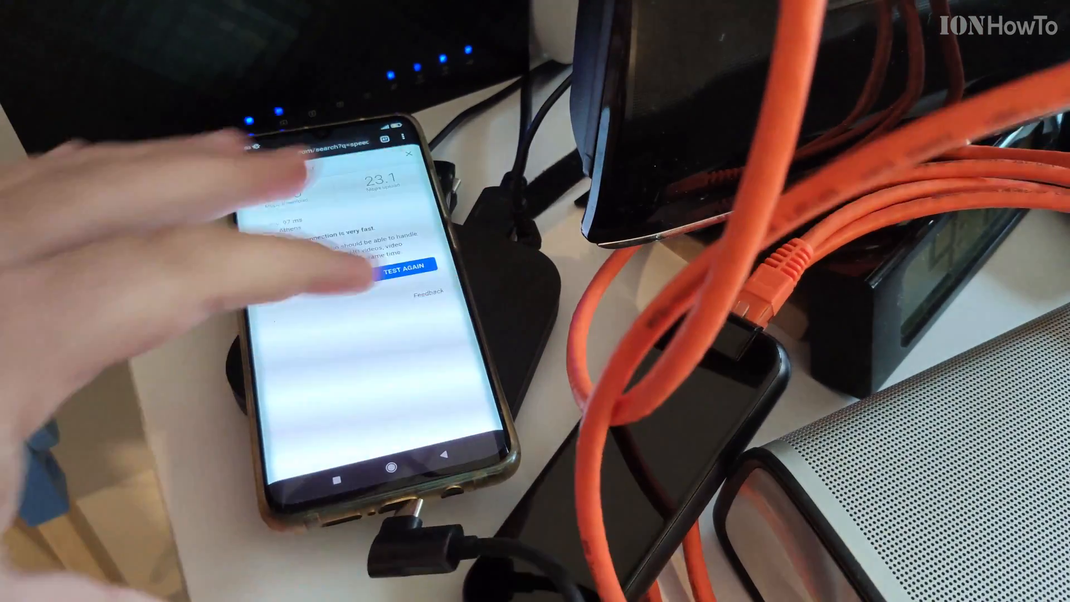
pyautogui.click(406, 272)
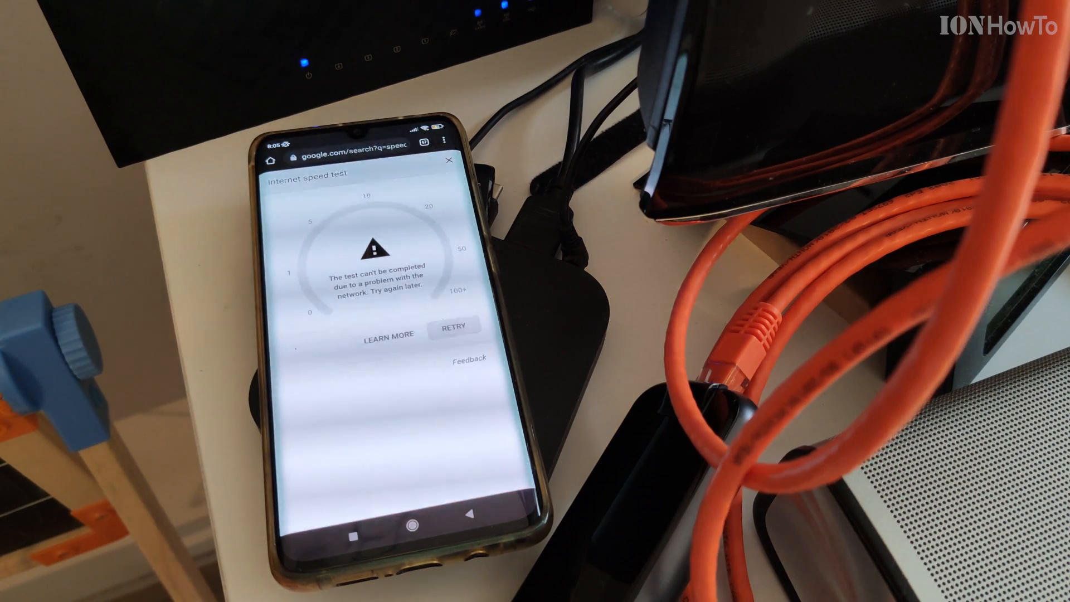
# Step: Retry the failed test, getting 82.5 Mbps down and 23.9 up, then start another run
pyautogui.click(454, 326)
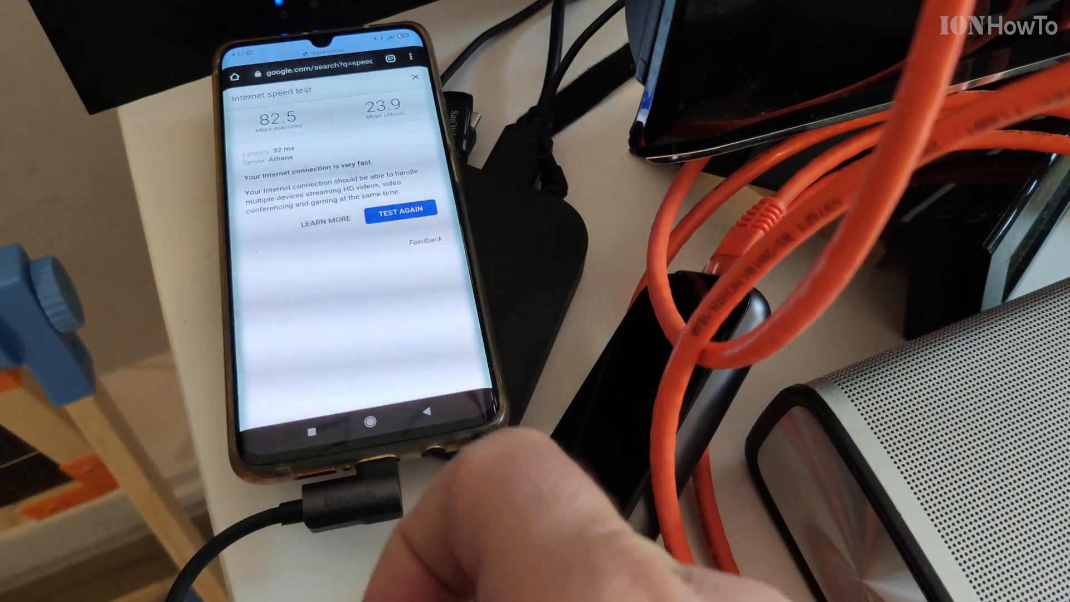
pyautogui.click(399, 207)
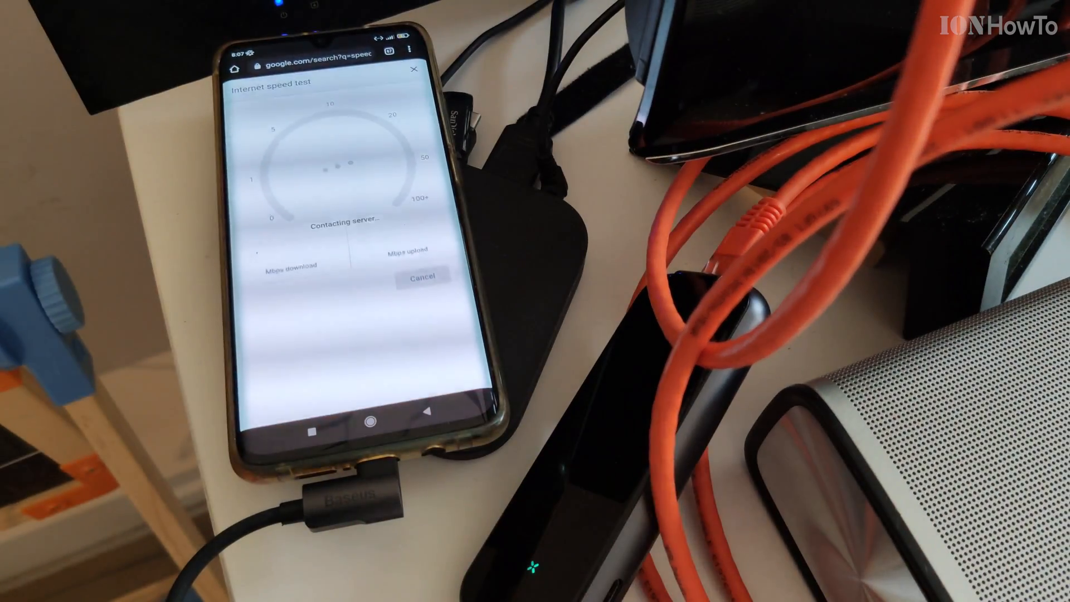